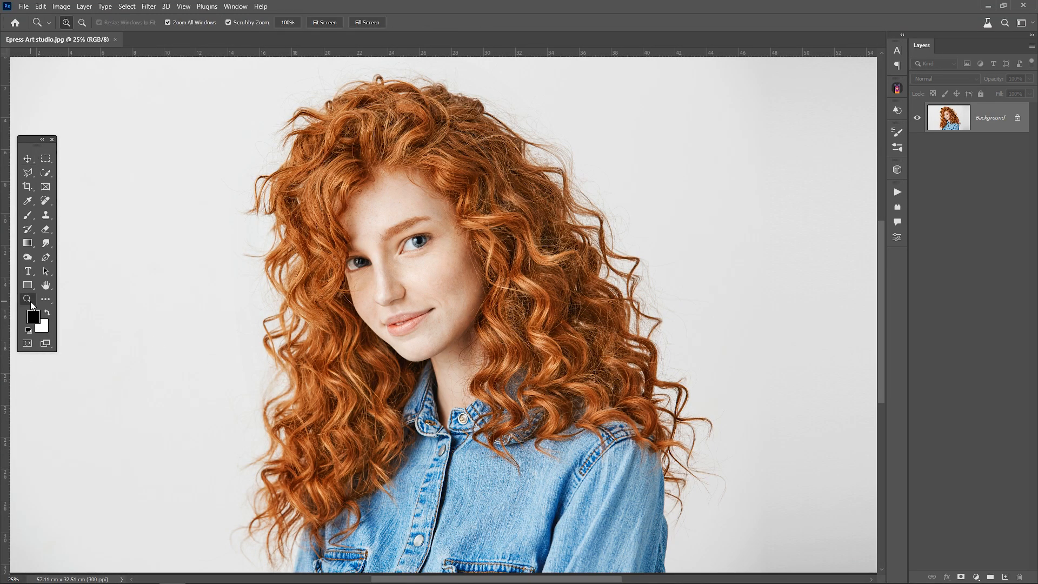
Zoom in slightly on the portrait and enter Select and Mask from the Select menu
click(691, 338)
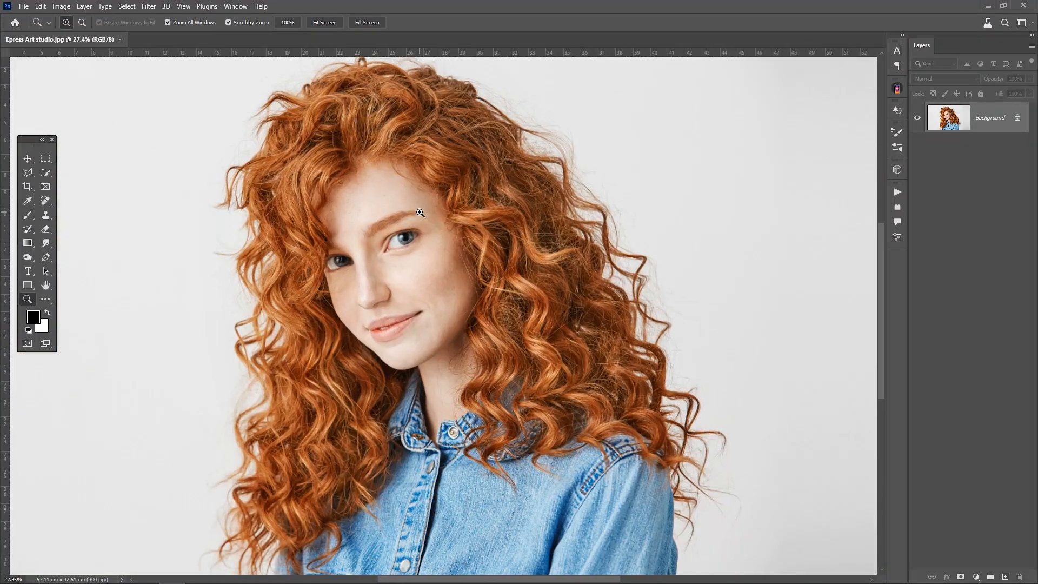
click(126, 7)
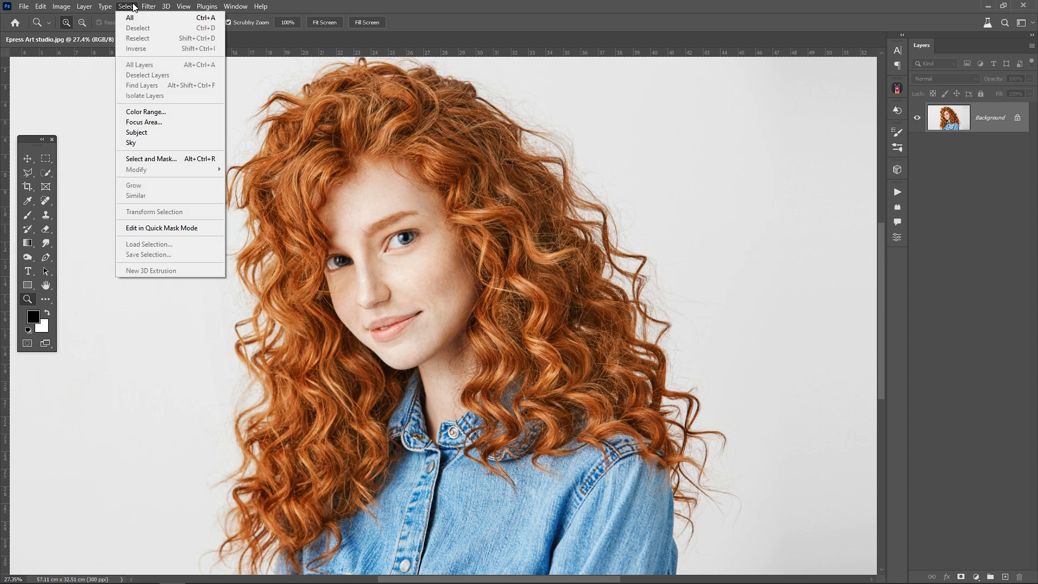
mouse_move(152, 159)
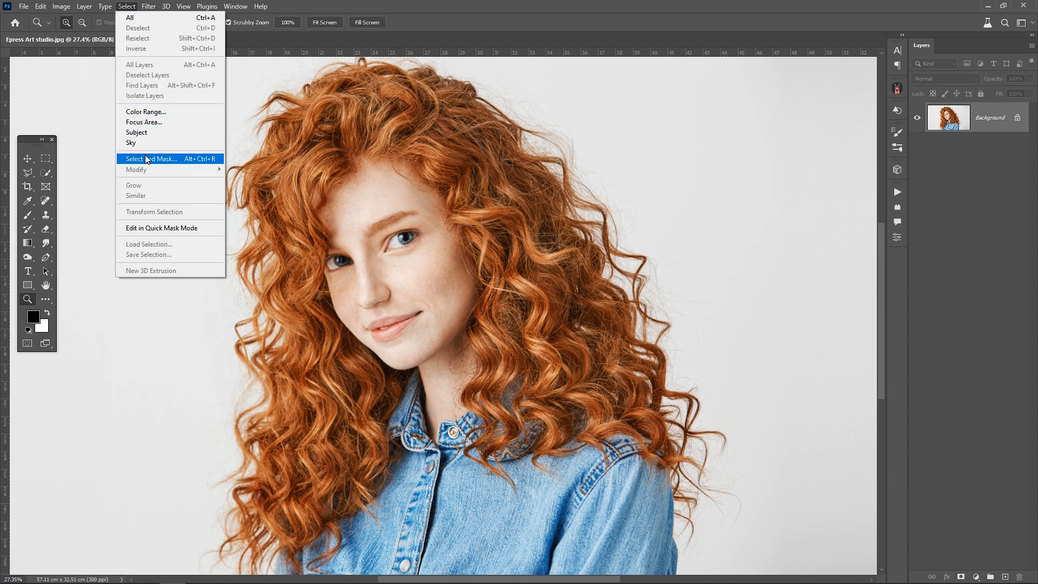
click(150, 159)
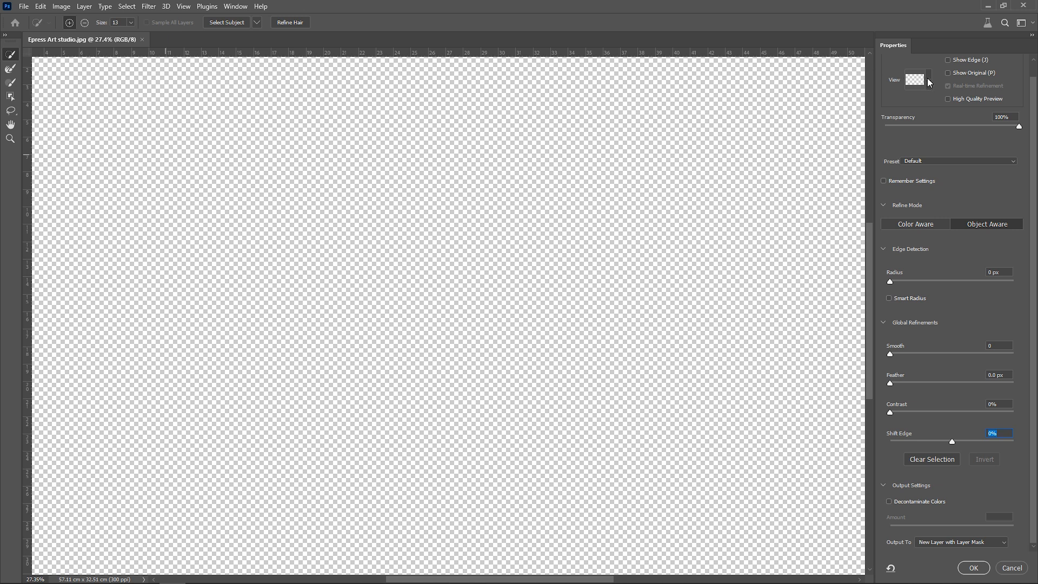
Switch the mask preview to Overlay so the background shows as a red tint
click(919, 79)
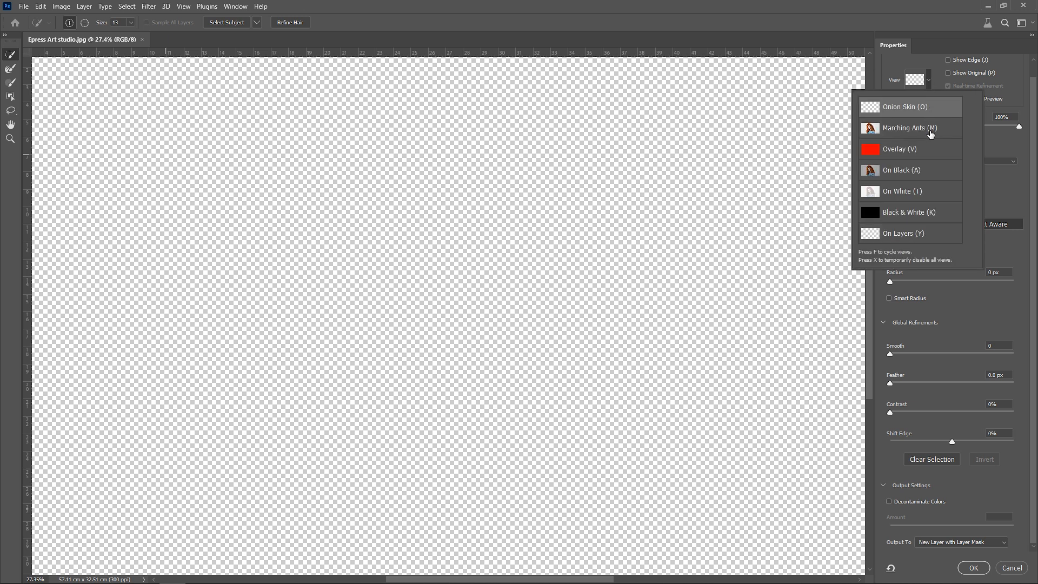
mouse_move(930, 150)
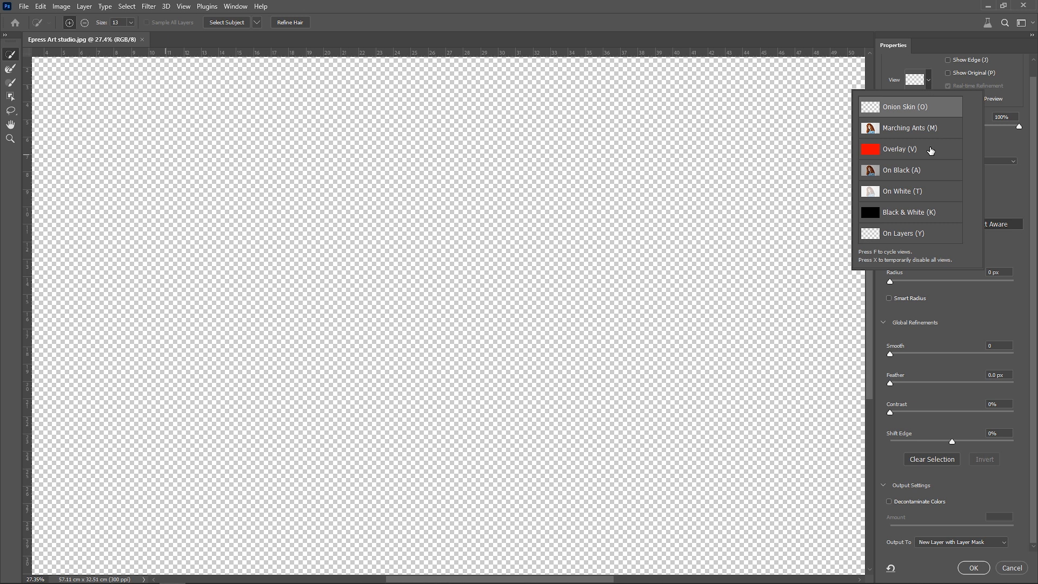
click(901, 149)
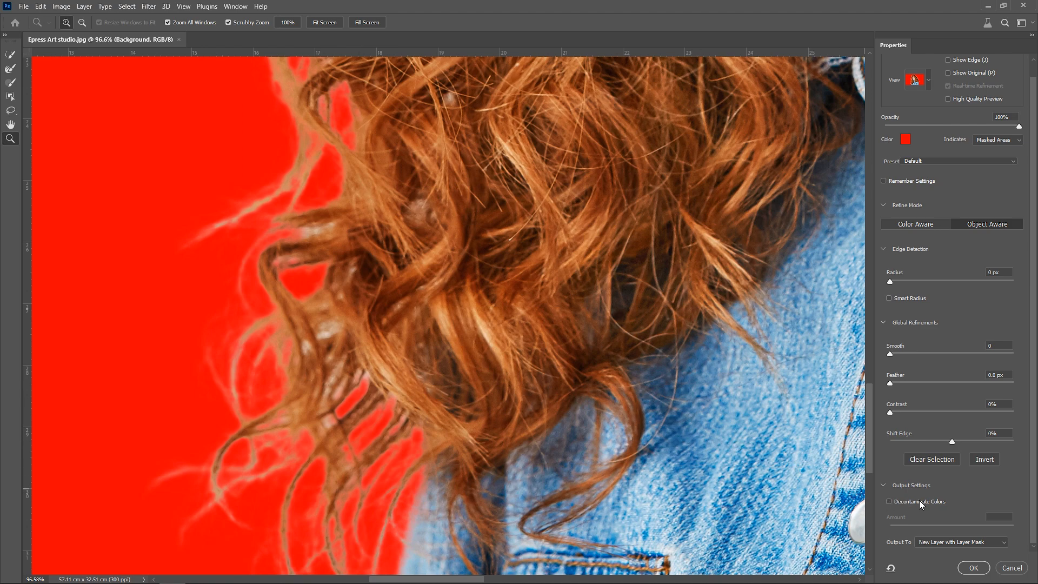
Toggle Decontaminate Colors to compare the hair edges, leaving it on at 100%
click(890, 501)
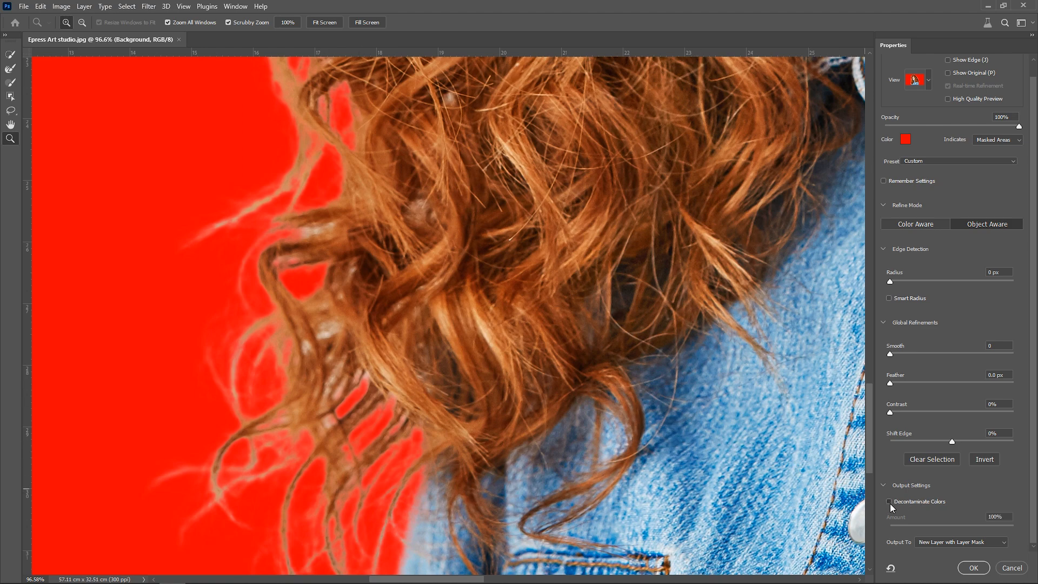
click(890, 502)
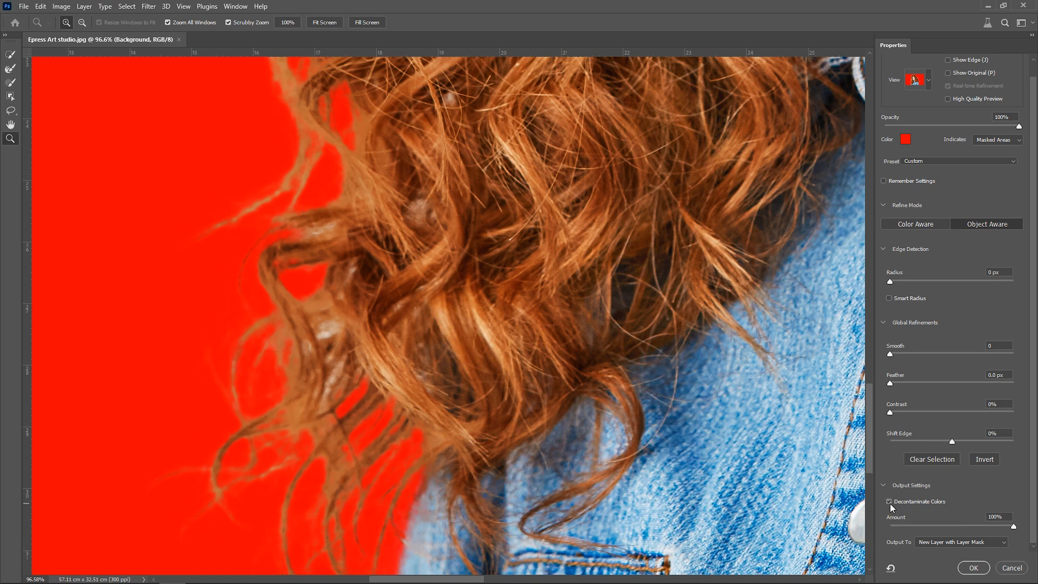
click(889, 501)
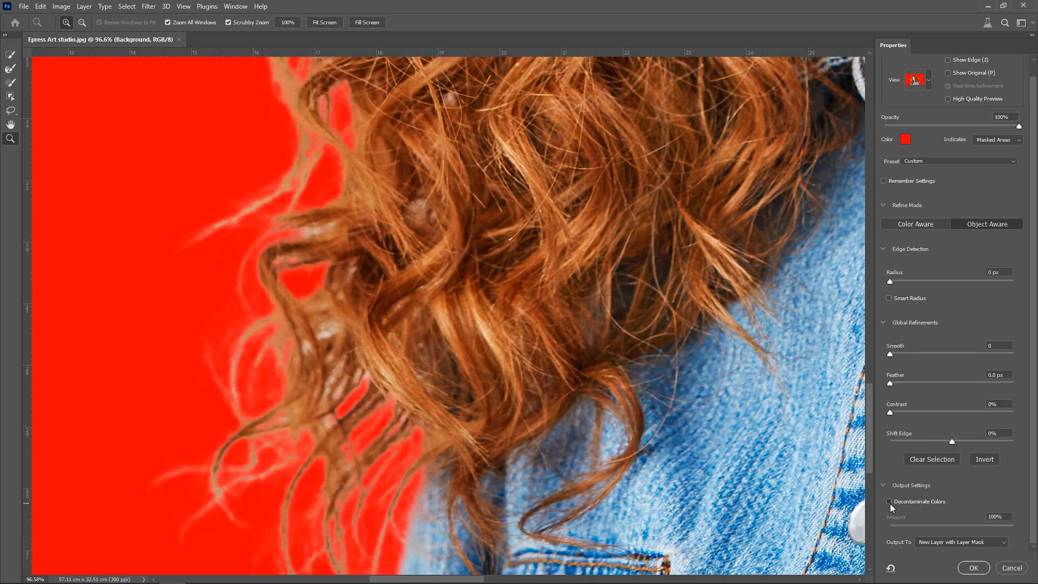
click(890, 501)
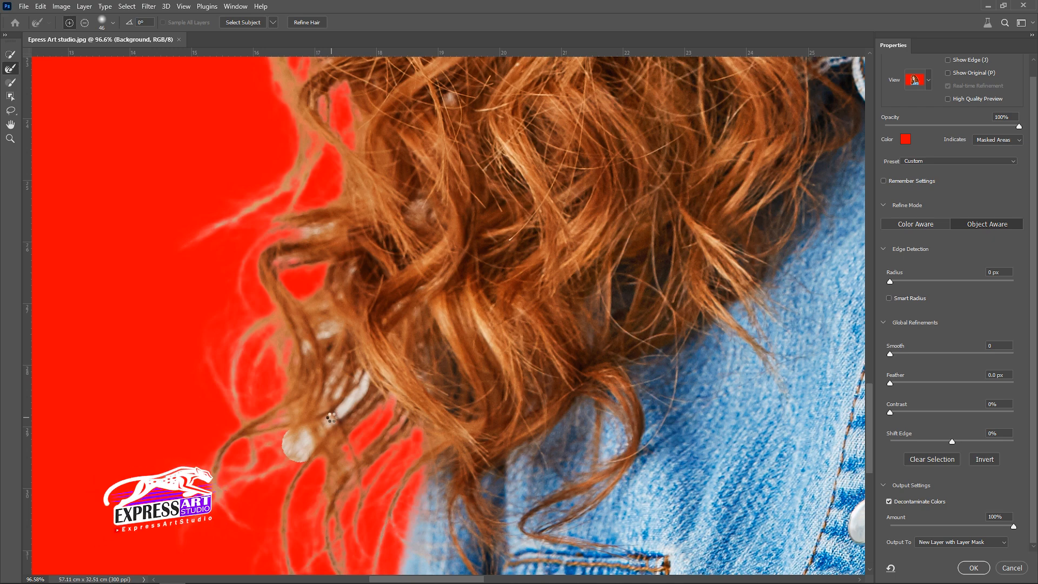
Brush the Refine Edge tool over the loose curls and stray strands on the hair's left side
drag(331, 418, 306, 342)
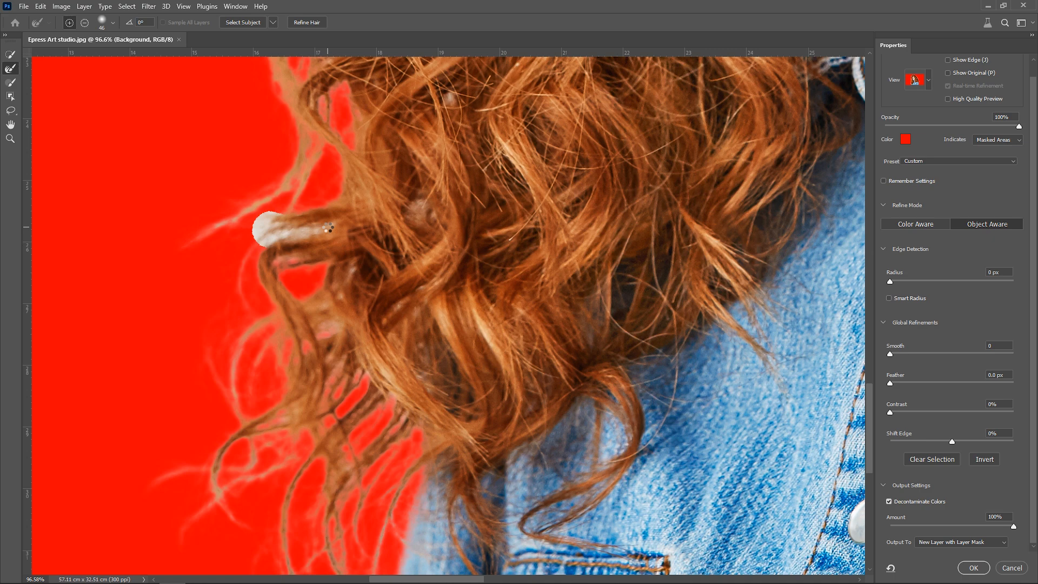
drag(271, 228, 328, 227)
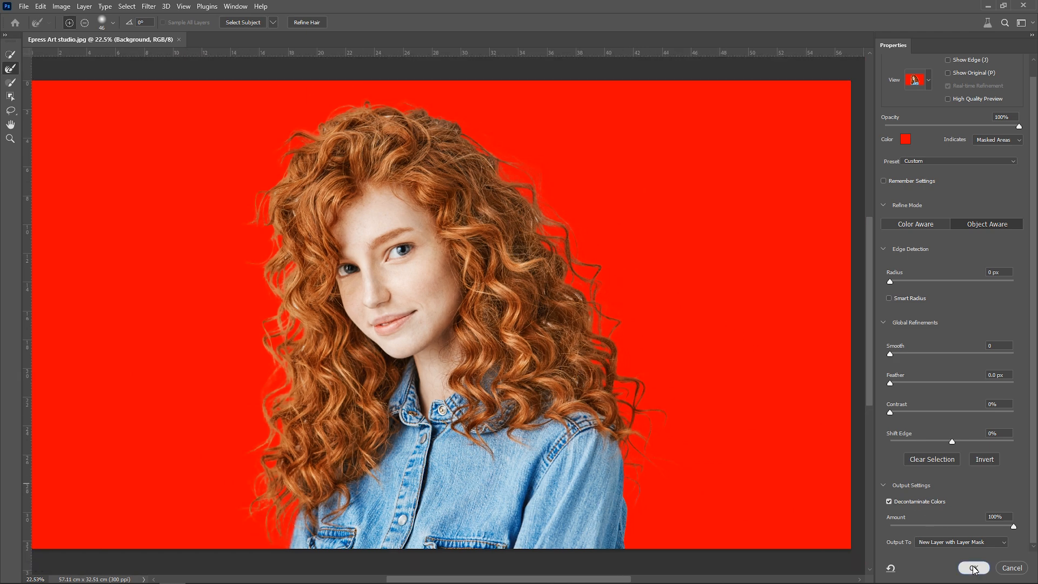
Confirm Select and Mask, outputting the cutout to a New Layer with Layer Mask
click(972, 568)
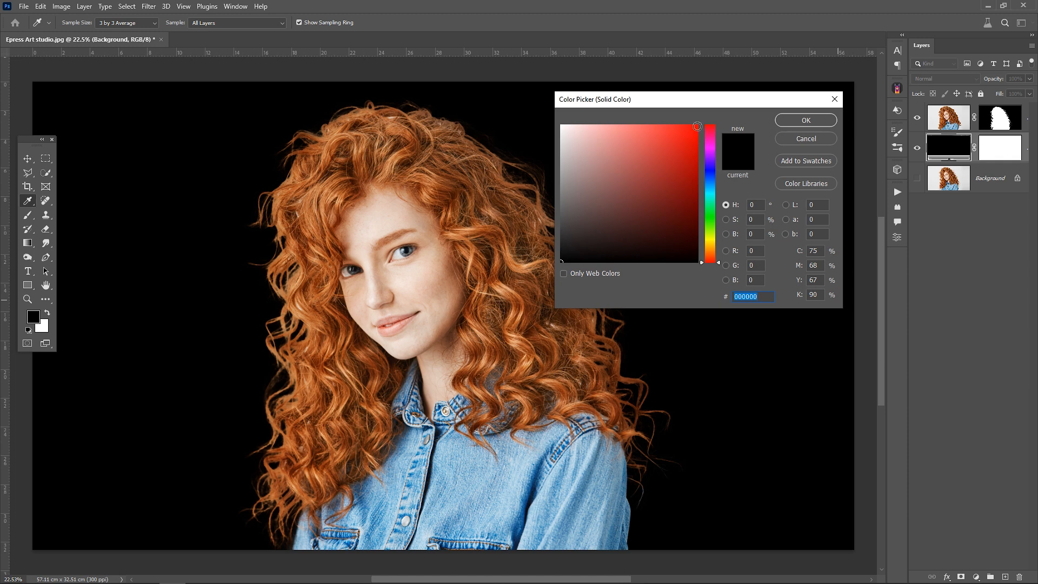
Pick a soft light yellow in the Color Picker for the fill layer behind the woman and confirm it
click(710, 140)
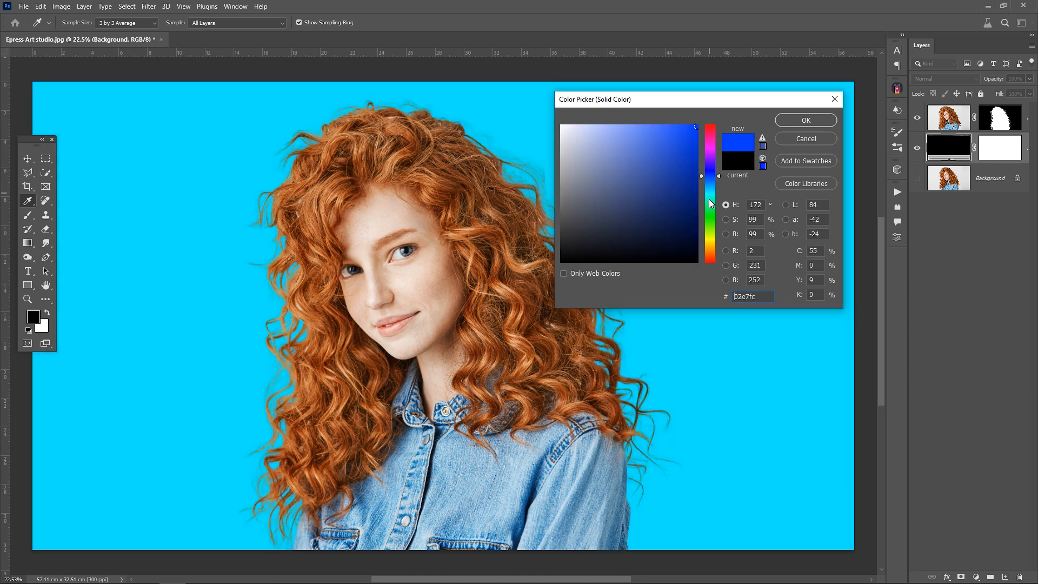
click(709, 246)
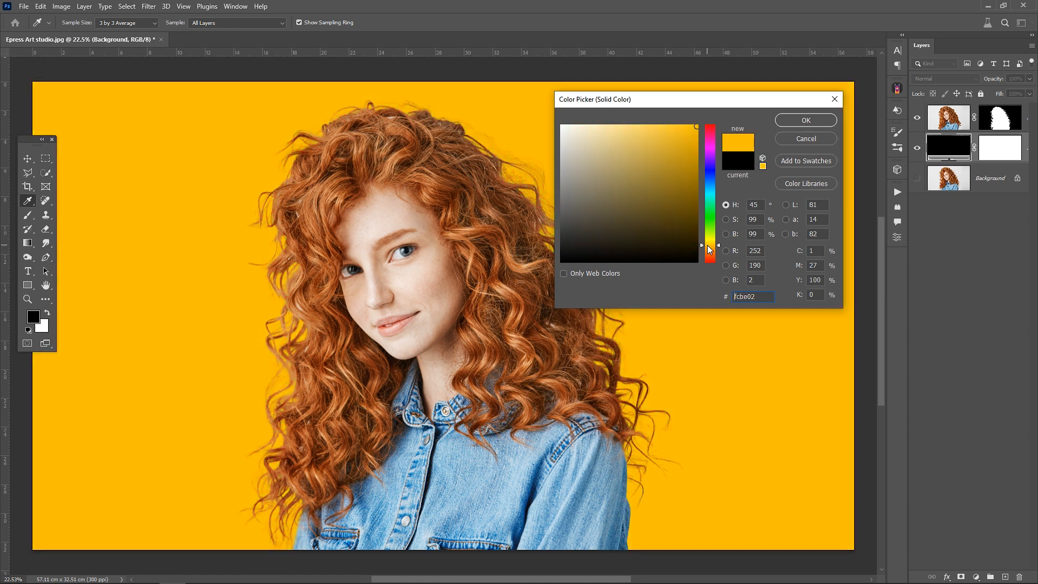
click(650, 116)
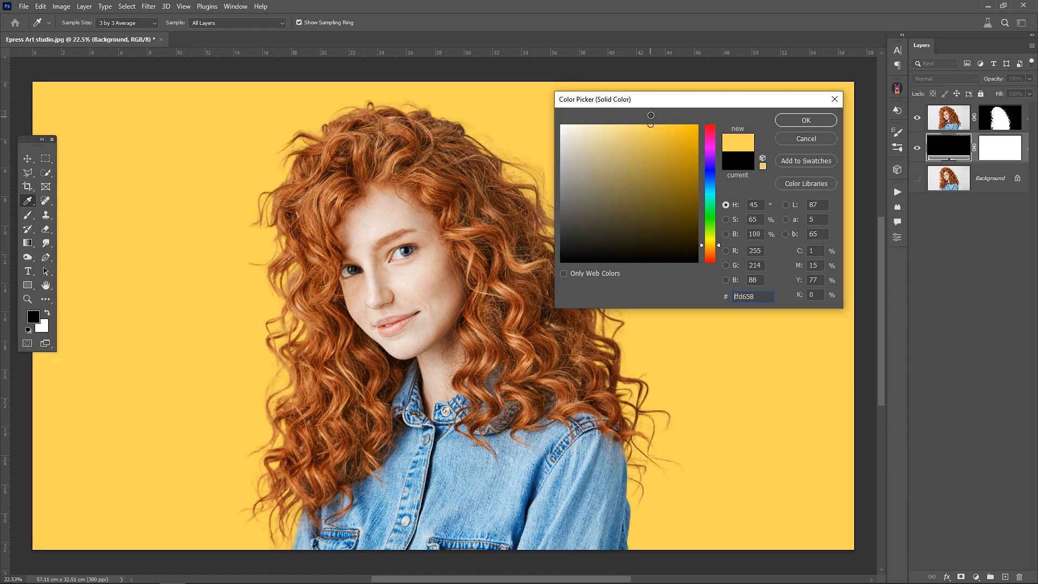
click(805, 120)
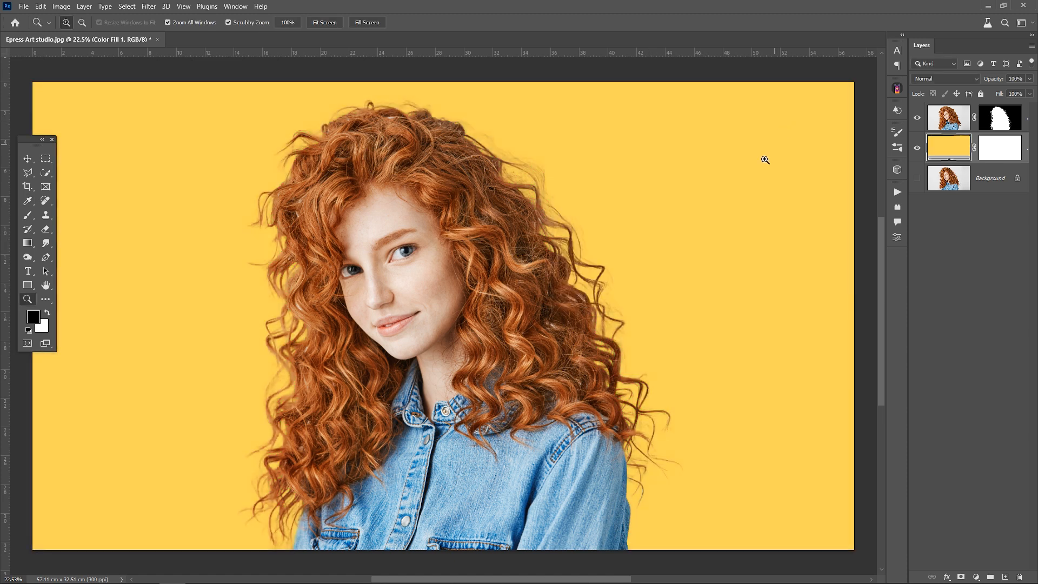